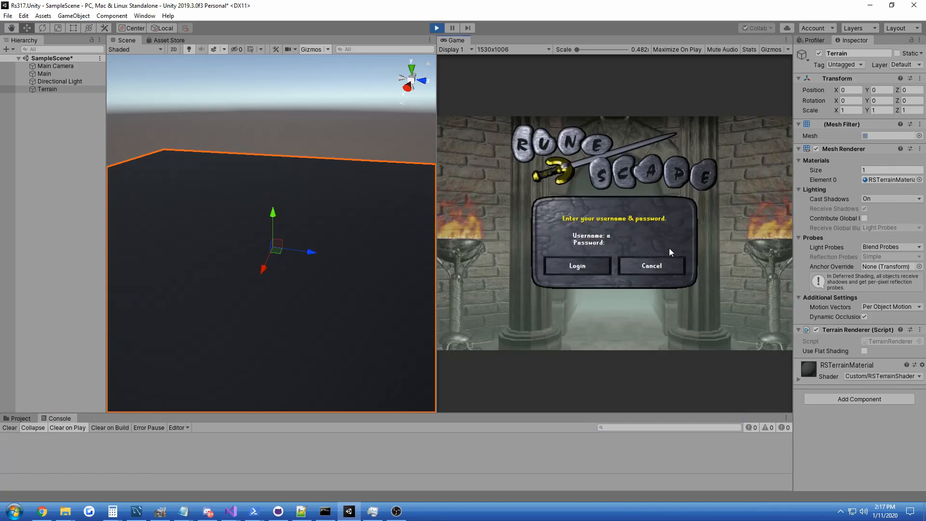
# - Enter 'admin' as the username on the game's login screen
pyautogui.write('admin')
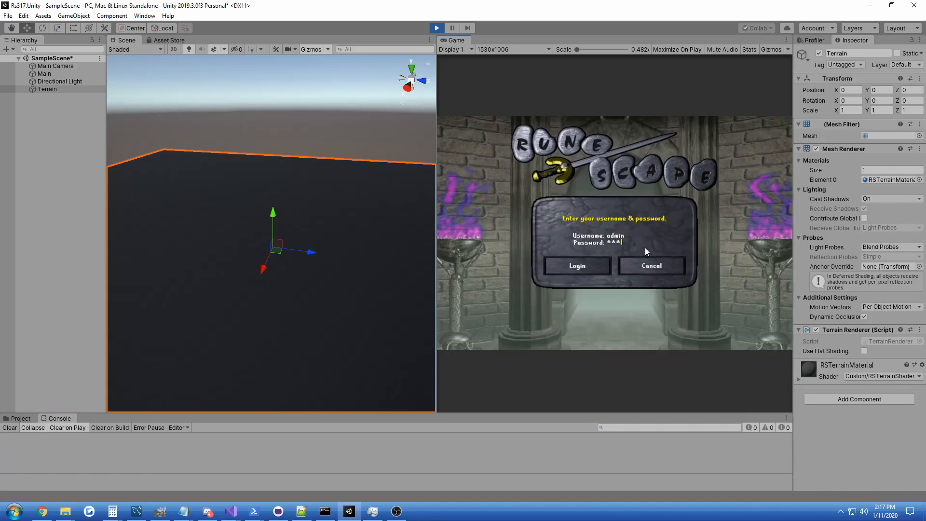
# - Log in with the admin credentials and let the world terrain load
pyautogui.click(576, 265)
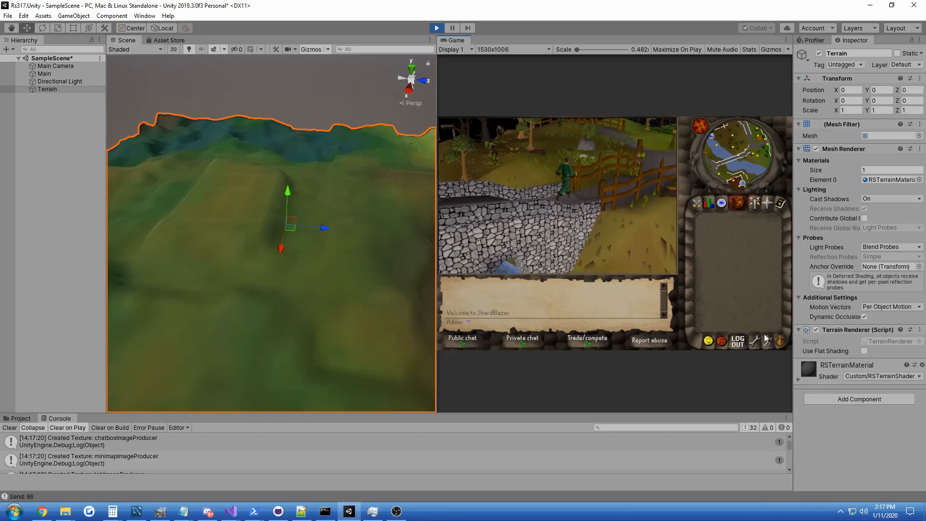
# - Show the player controls panel and orbit the Scene view across the terrain
pyautogui.click(767, 341)
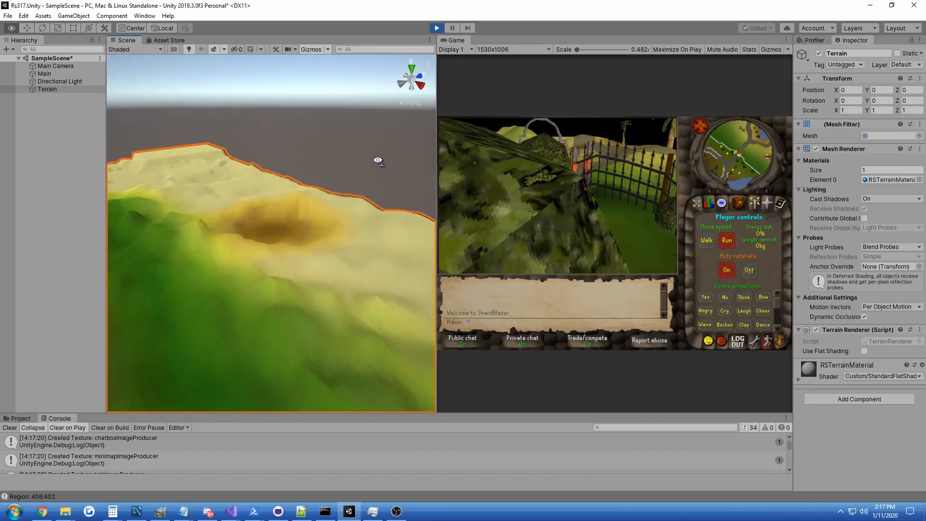
pyautogui.moveTo(378, 160); pyautogui.dragTo(279, 179)
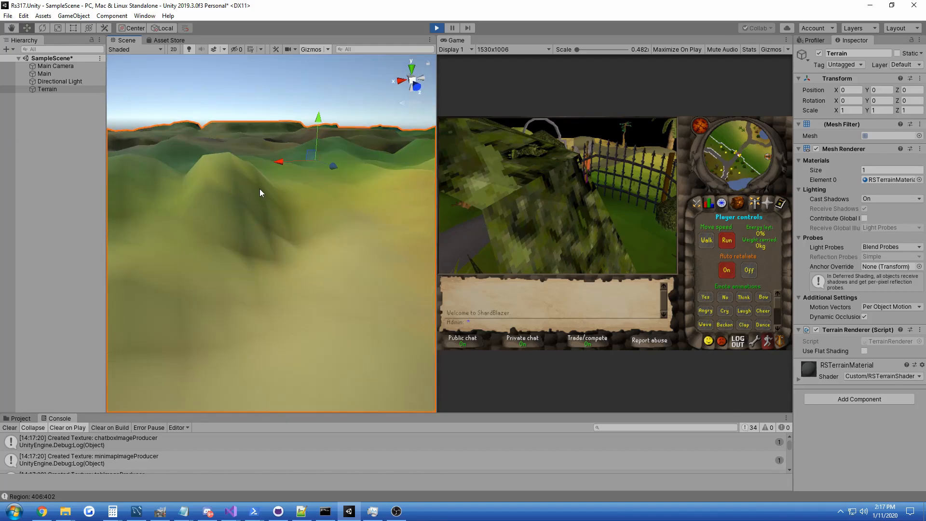
# - Frame the full terrain tile with its desert region and show the logout panel
pyautogui.moveTo(260, 192); pyautogui.dragTo(124, 195)
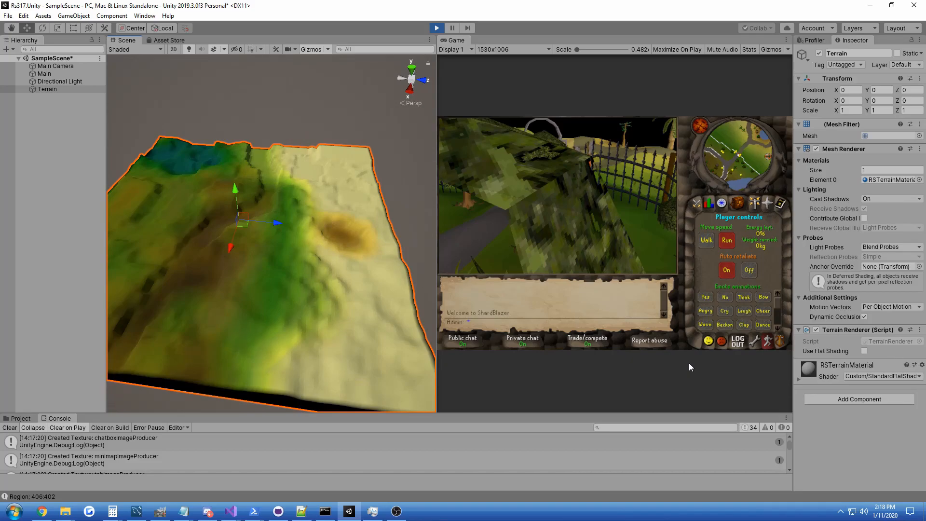
pyautogui.moveTo(700, 365)
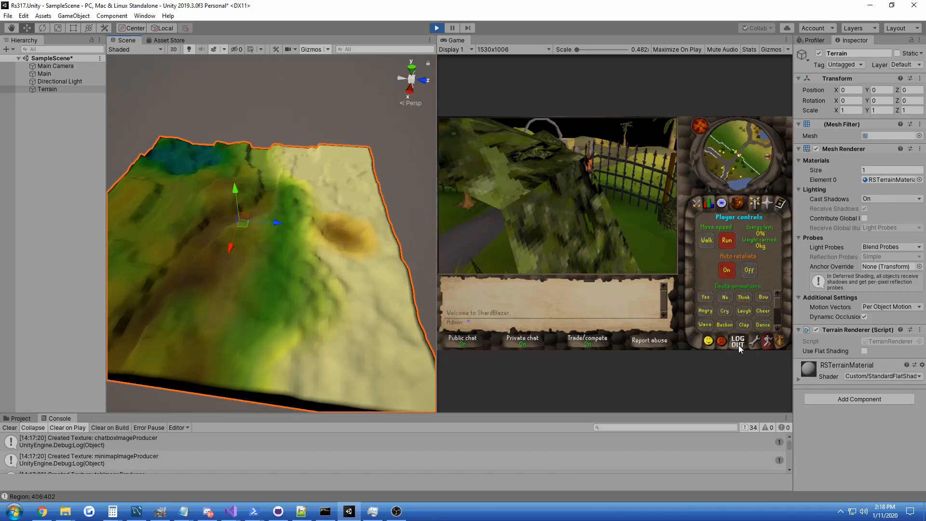
pyautogui.click(737, 342)
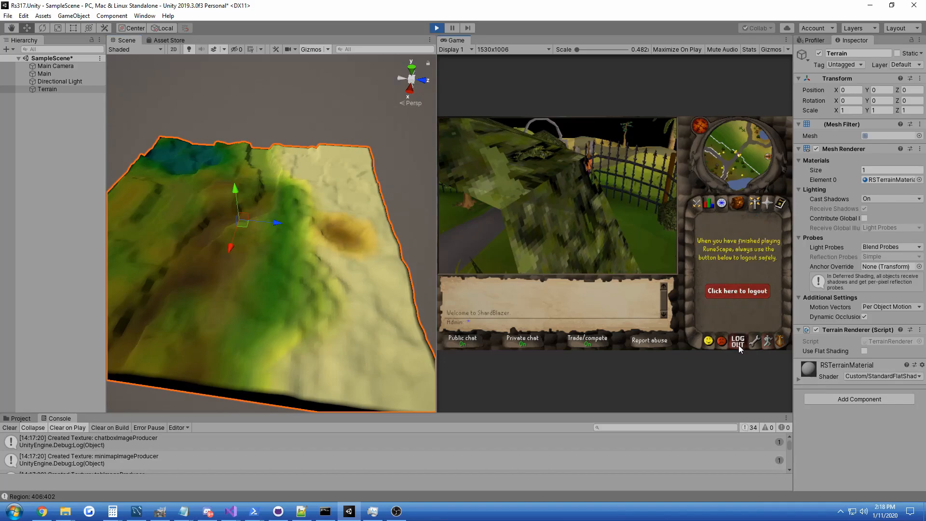